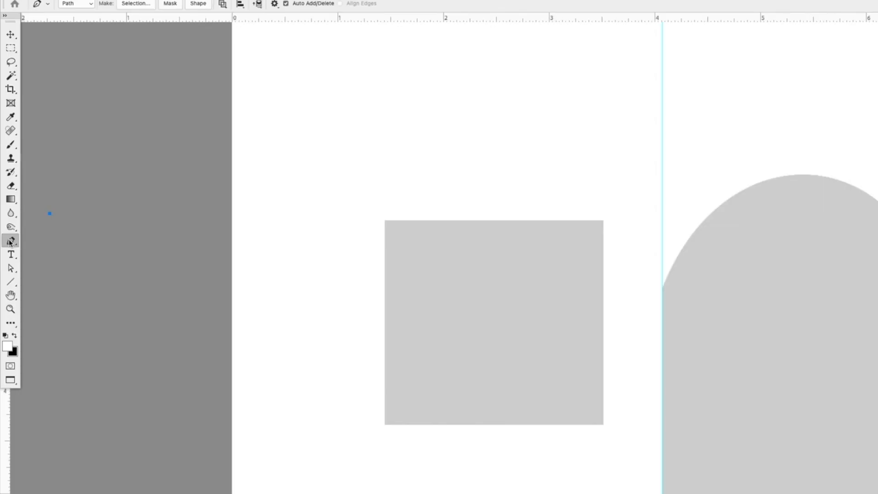
- Choose the path-drawing Pen tool and place an anchor at the square's top-right corner
click(11, 240)
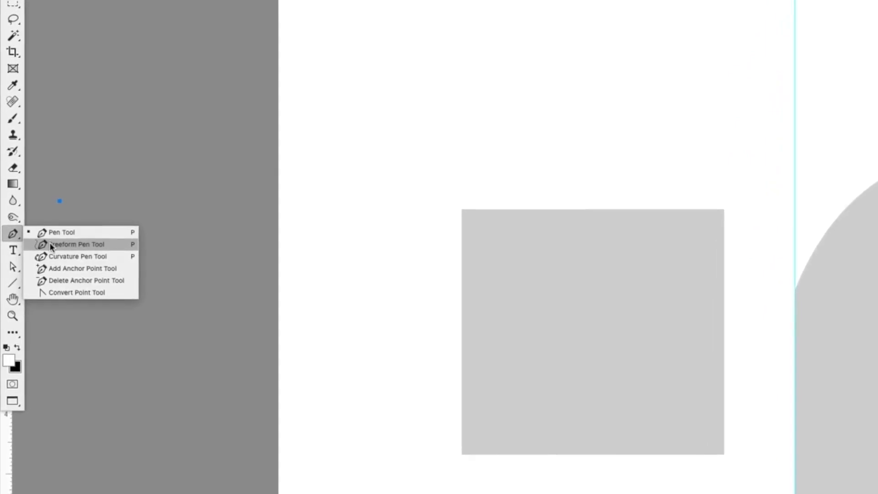
mouse_move(57, 256)
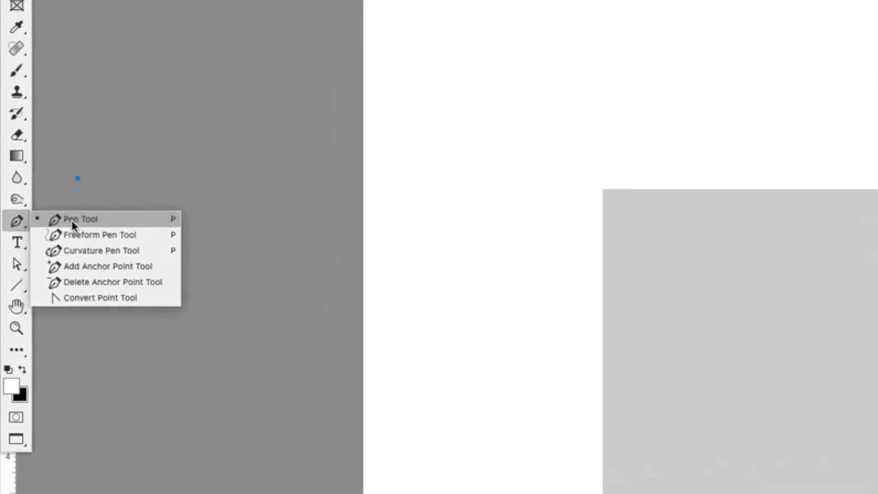
mouse_move(83, 232)
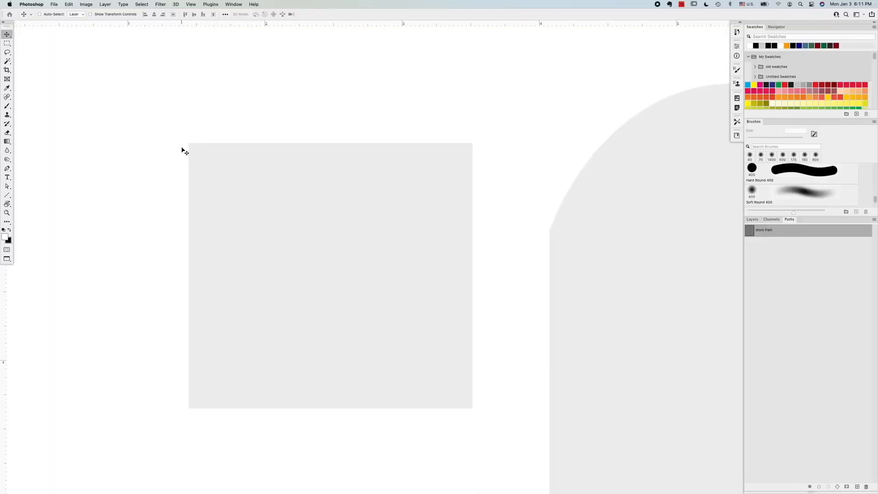
mouse_move(29, 181)
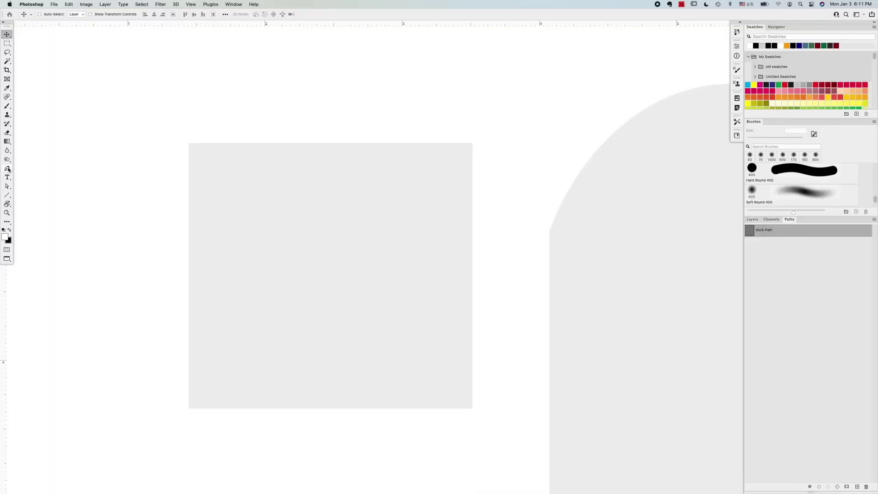
click(6, 168)
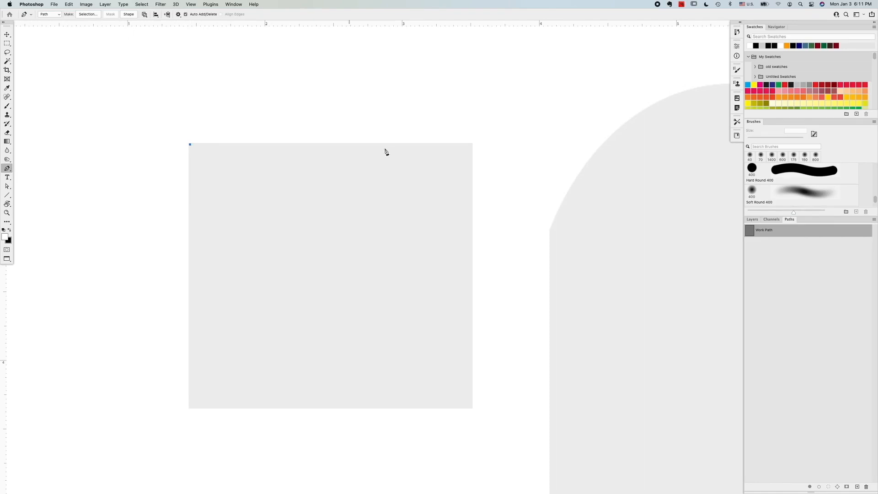
mouse_move(473, 146)
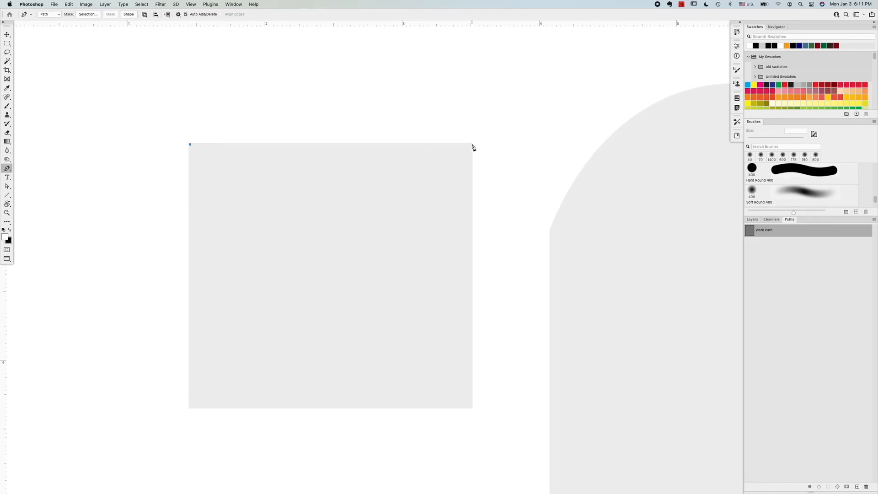
click(473, 146)
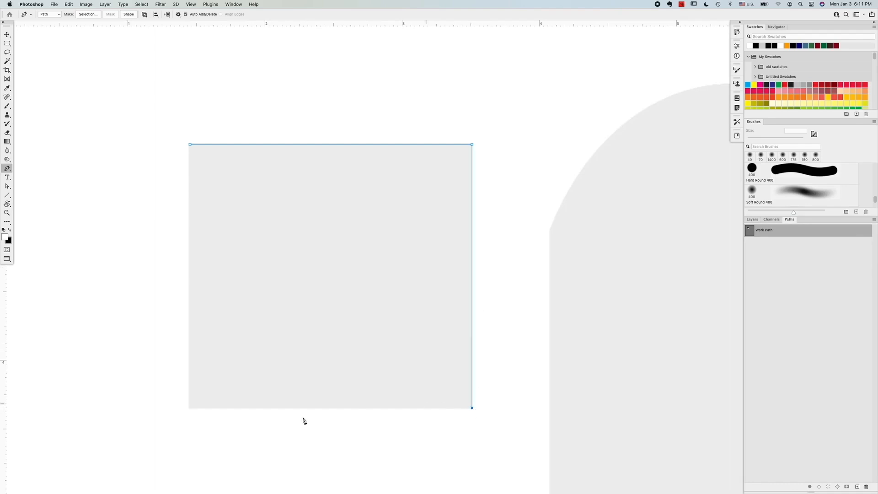
mouse_move(188, 423)
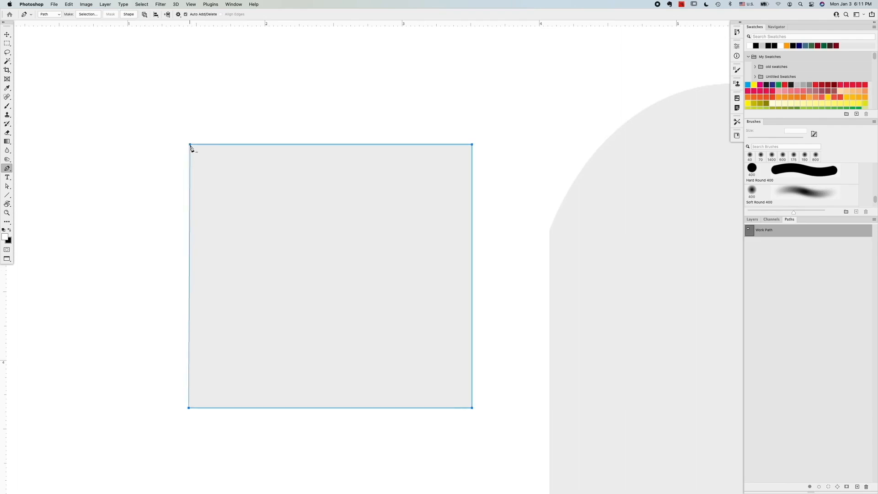
mouse_move(116, 119)
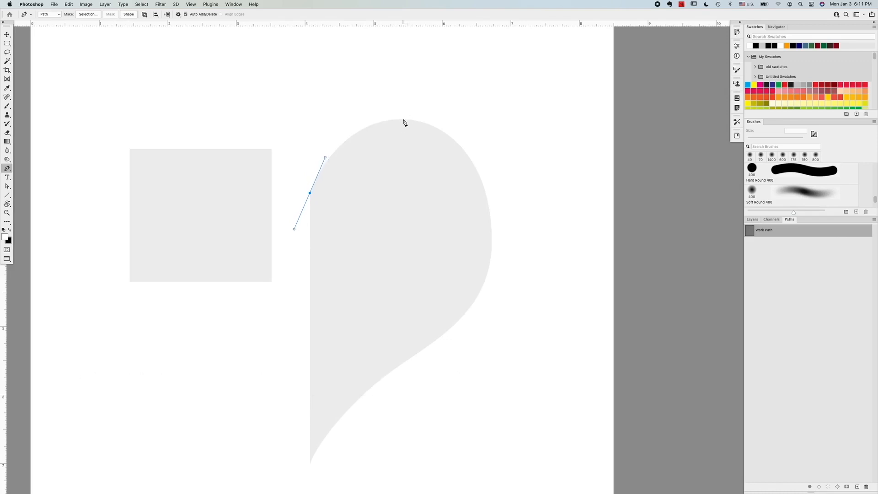
- Drag a smooth anchor on the teardrop's left edge
drag(402, 119, 455, 121)
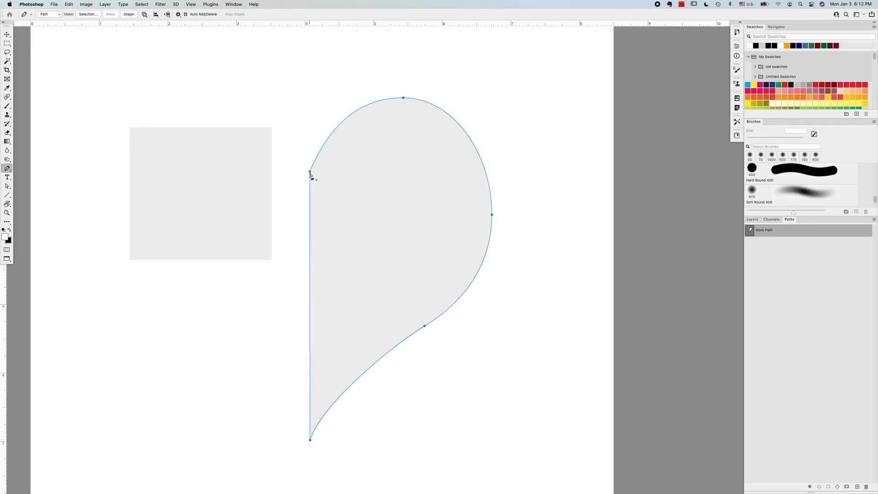
mouse_move(507, 206)
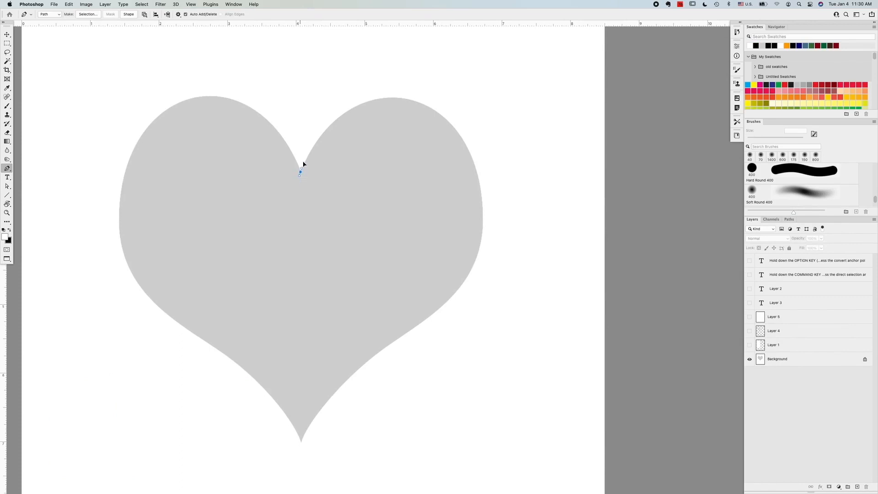
- Place curved anchors at the heart's cleft, over the right lobe, and along its right edge
drag(300, 172, 318, 128)
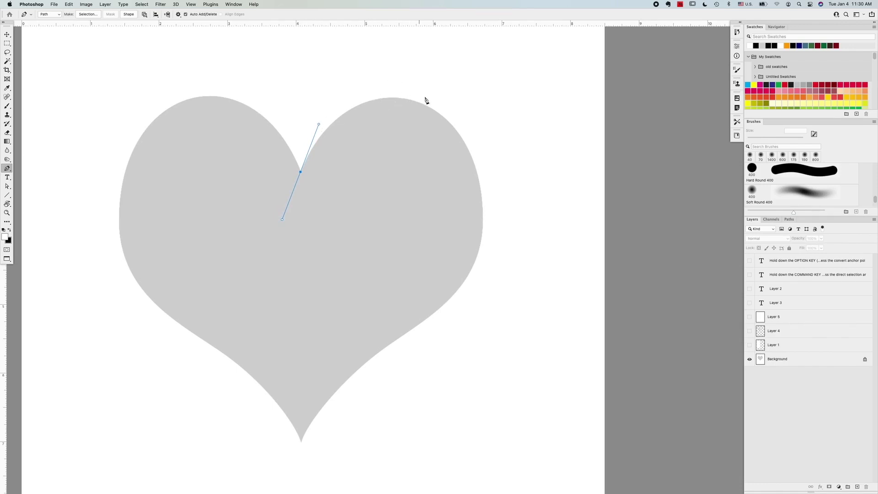
mouse_move(390, 91)
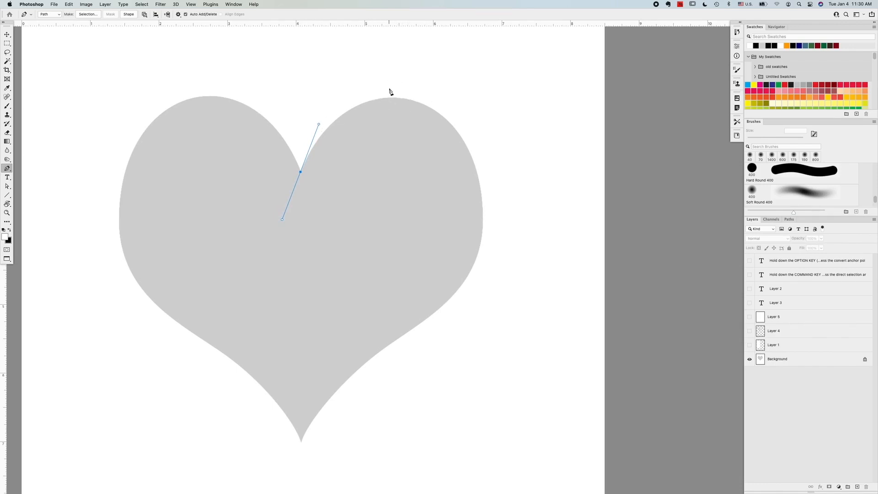
mouse_move(394, 102)
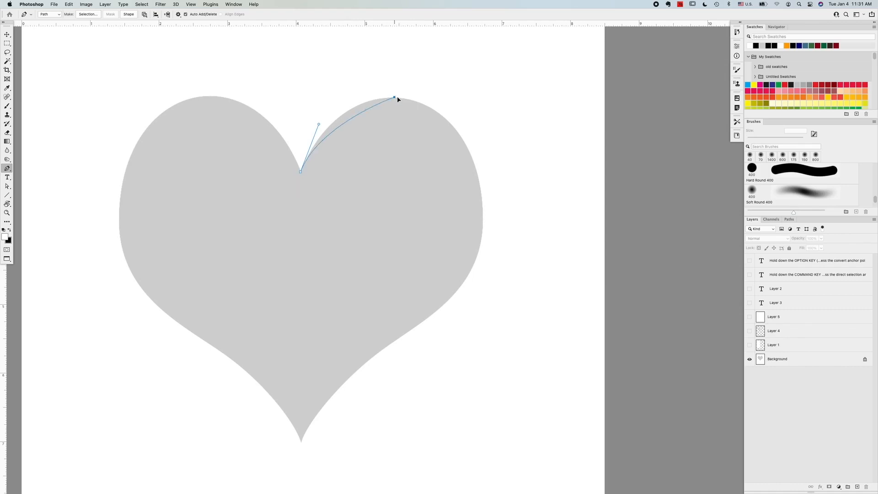
drag(393, 98, 428, 100)
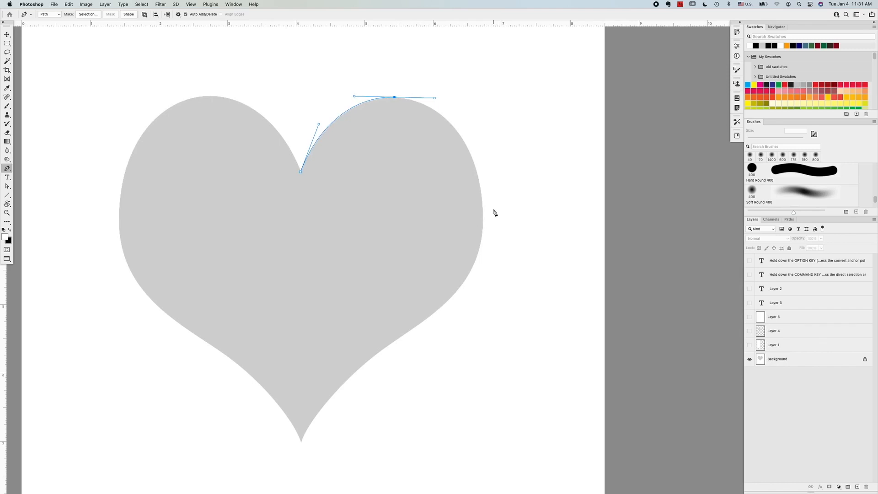
click(481, 225)
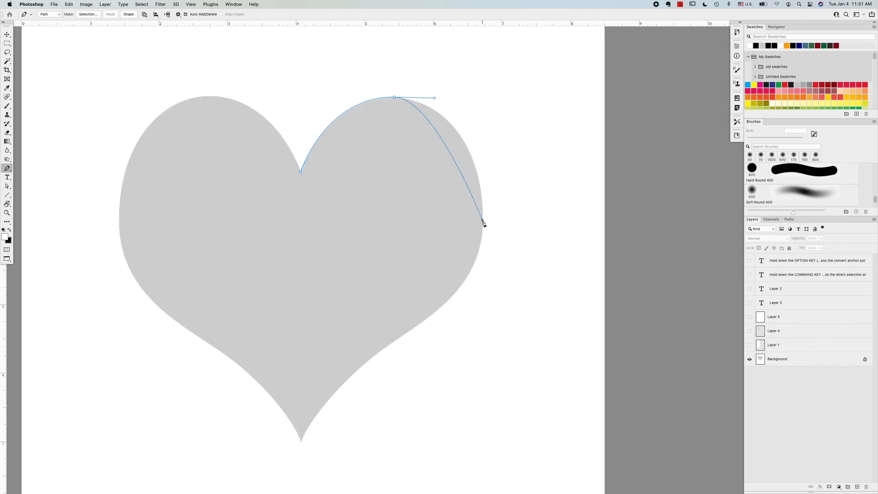
drag(483, 222, 483, 282)
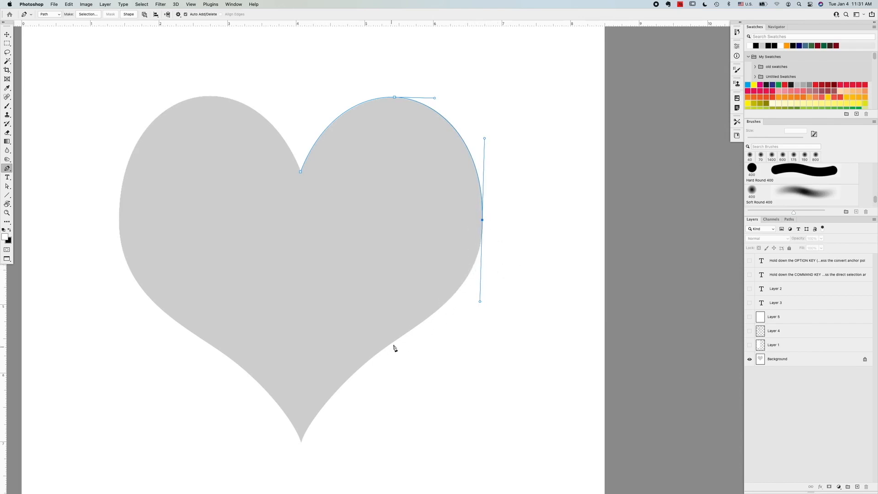
mouse_move(441, 310)
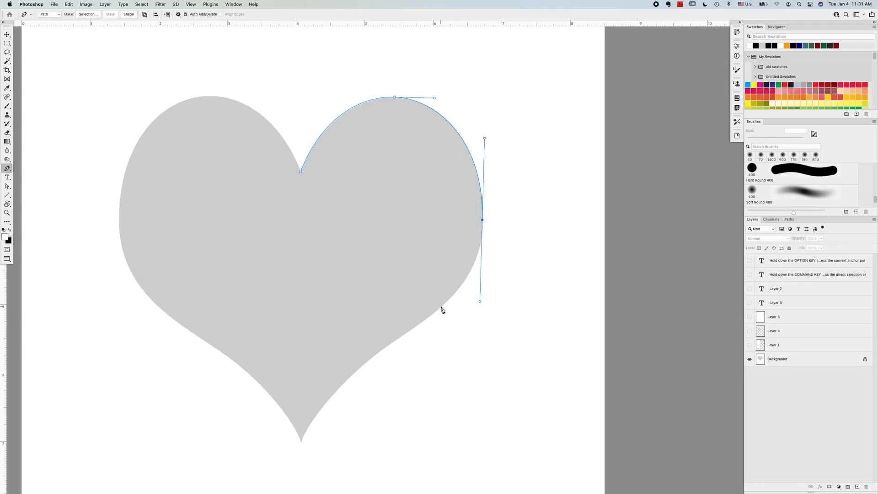
mouse_move(405, 270)
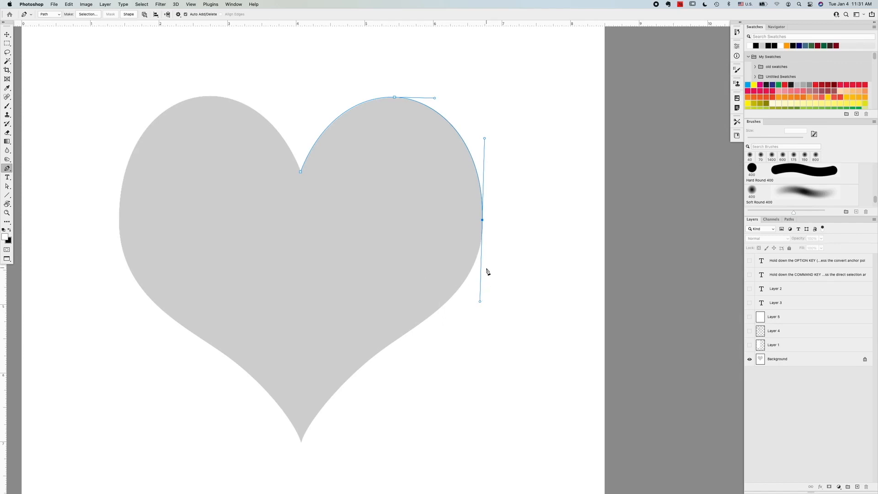
mouse_move(489, 296)
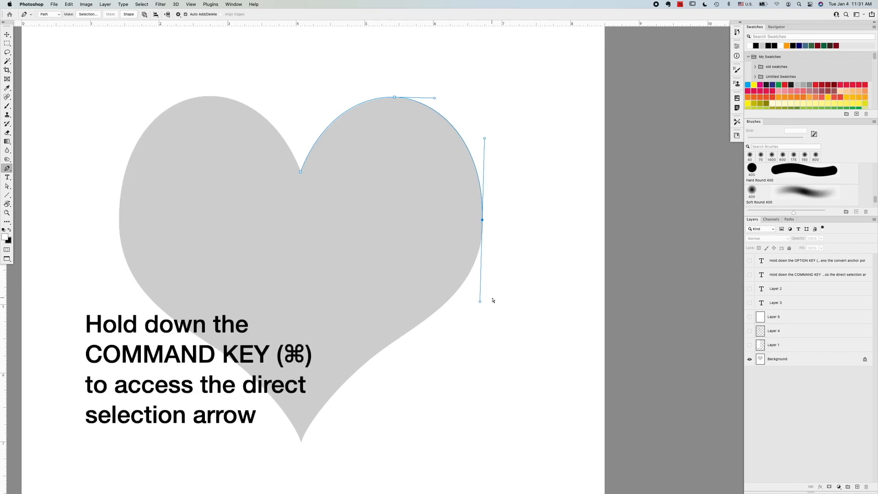
mouse_move(488, 304)
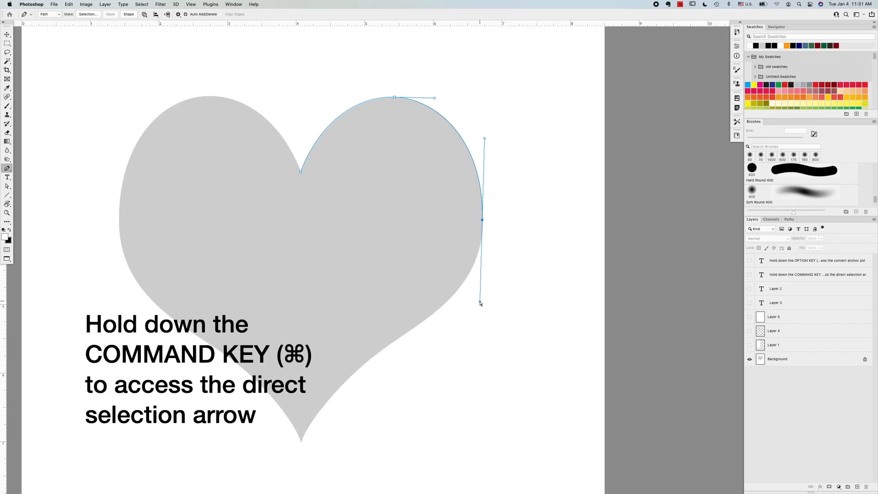
mouse_move(481, 290)
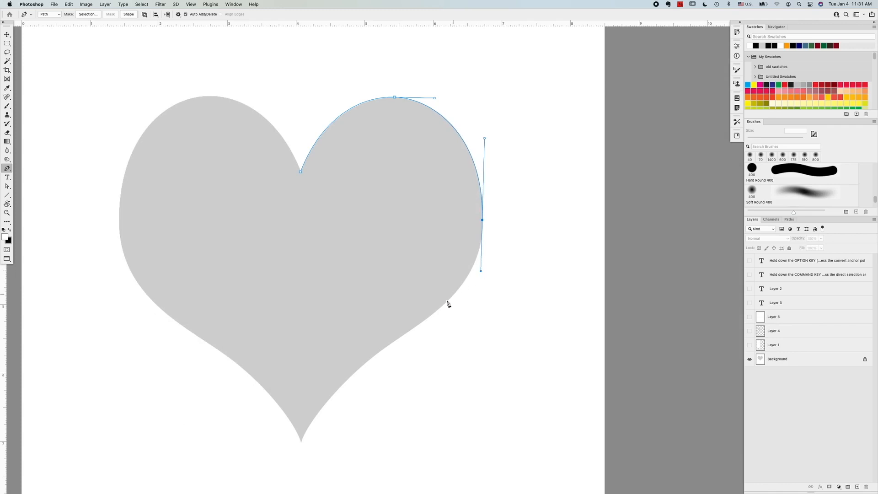
mouse_move(426, 323)
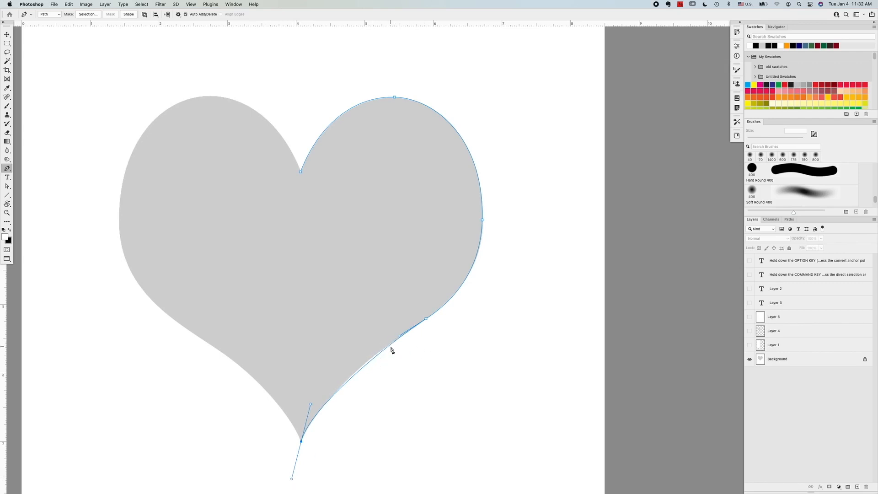
mouse_move(391, 347)
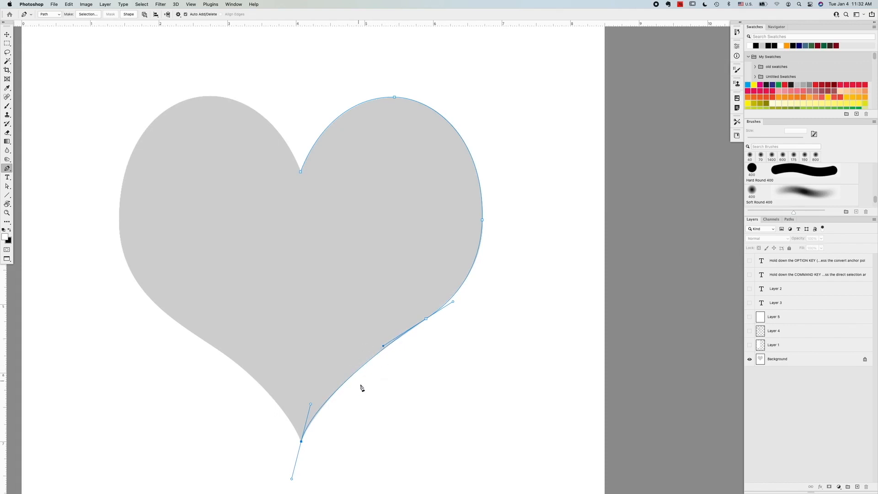
mouse_move(314, 441)
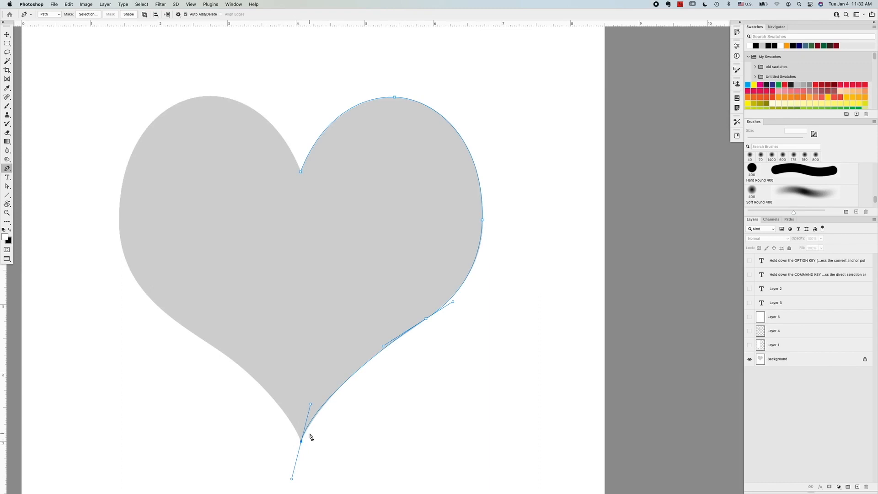
mouse_move(476, 226)
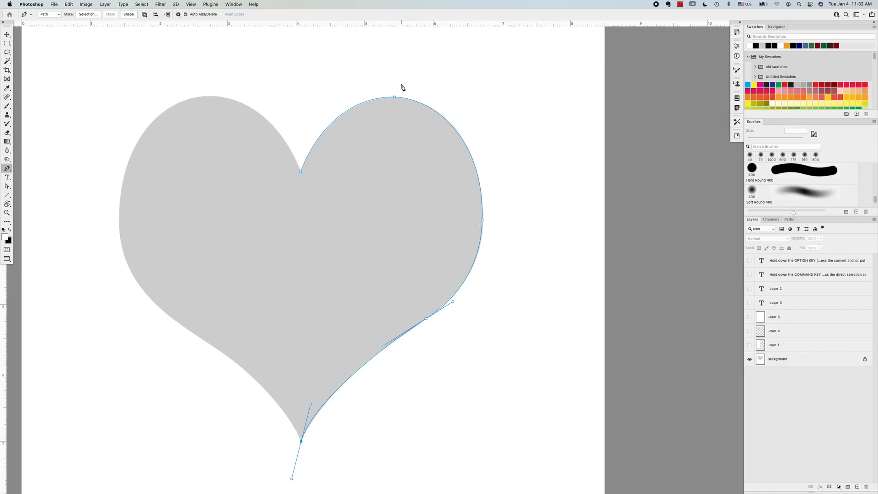
mouse_move(402, 400)
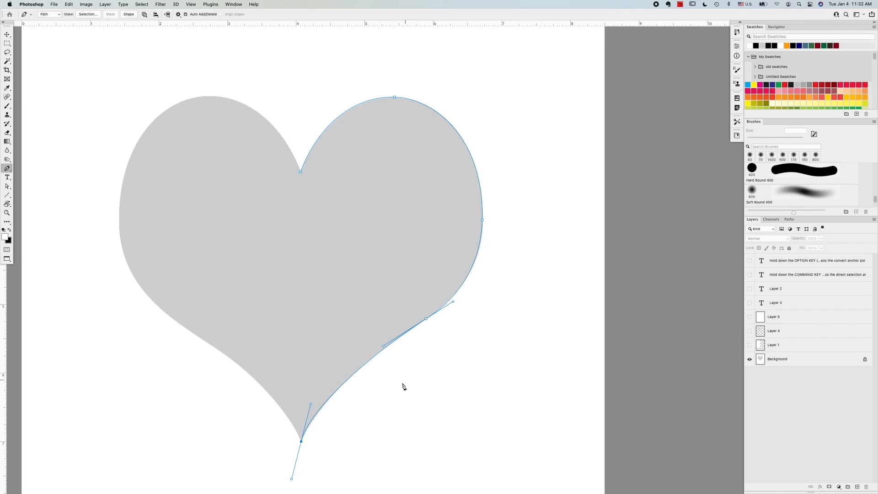
mouse_move(327, 430)
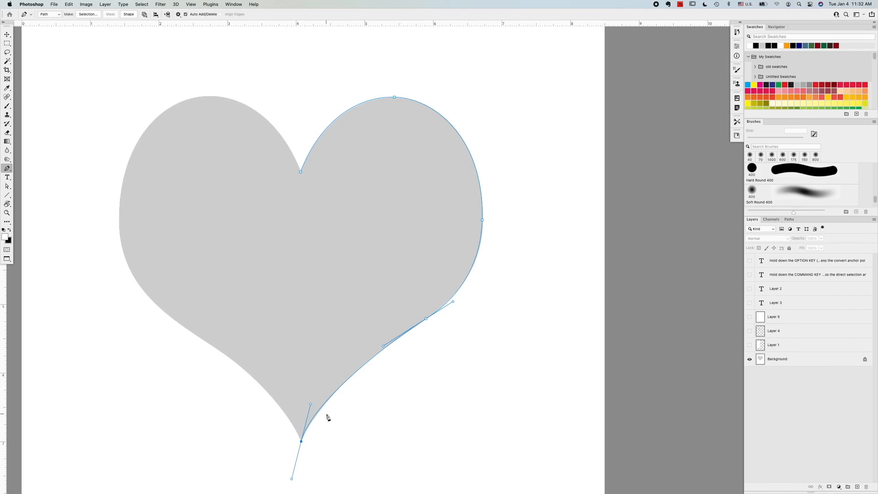
mouse_move(328, 440)
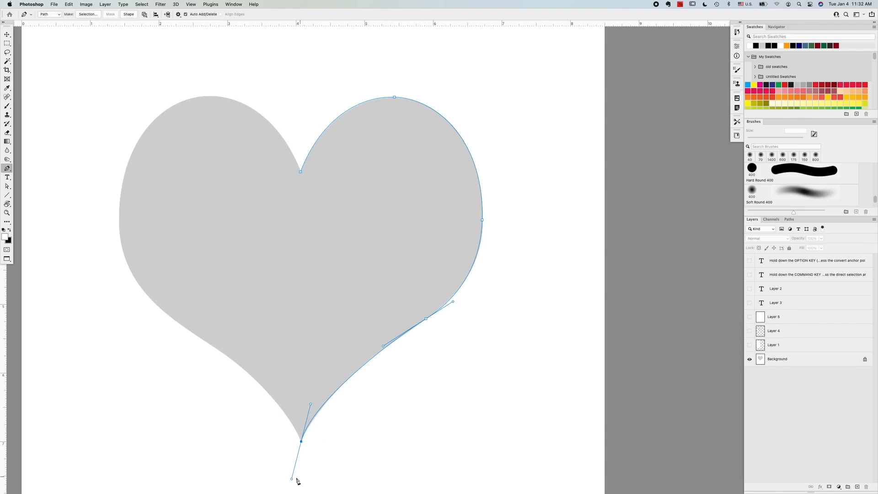
mouse_move(319, 469)
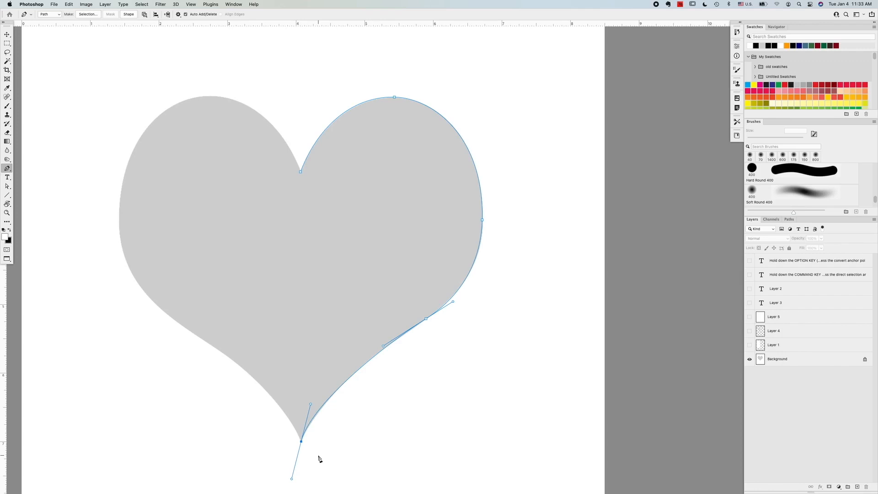
mouse_move(307, 472)
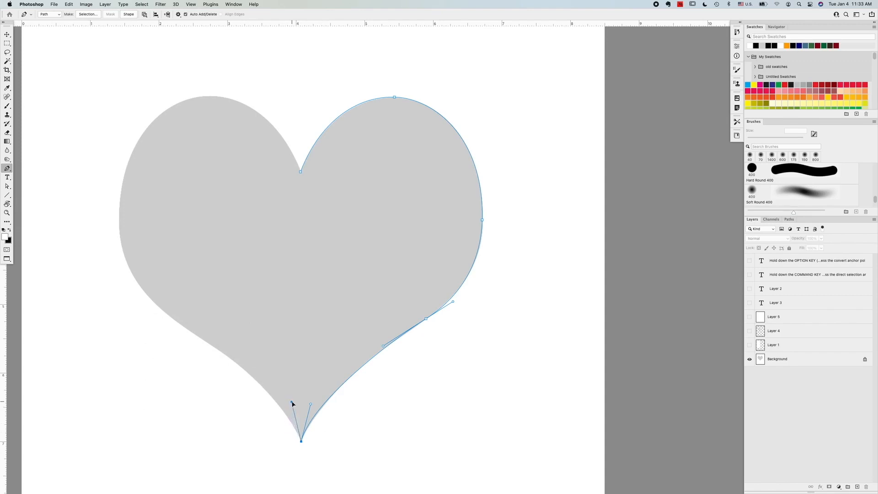
mouse_move(275, 374)
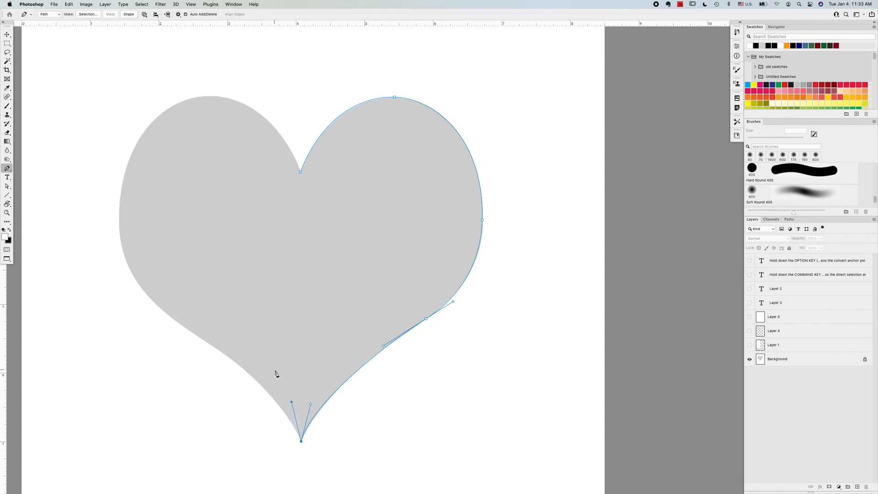
mouse_move(236, 365)
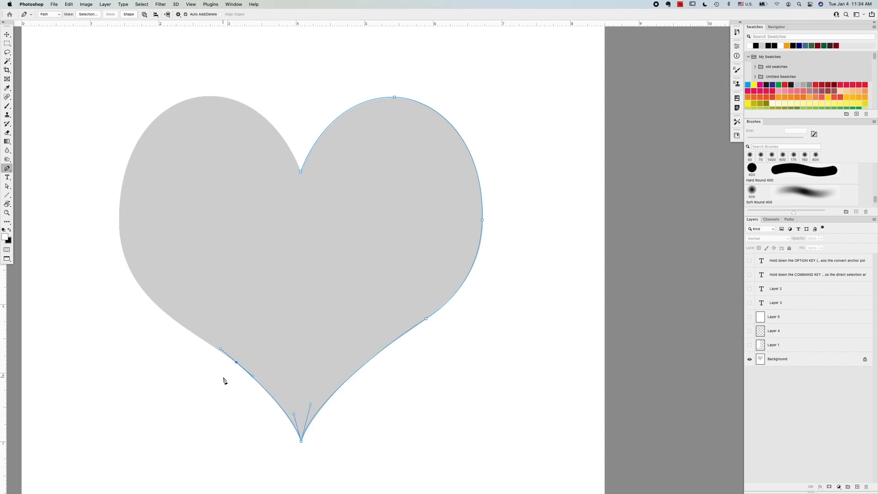
mouse_move(160, 310)
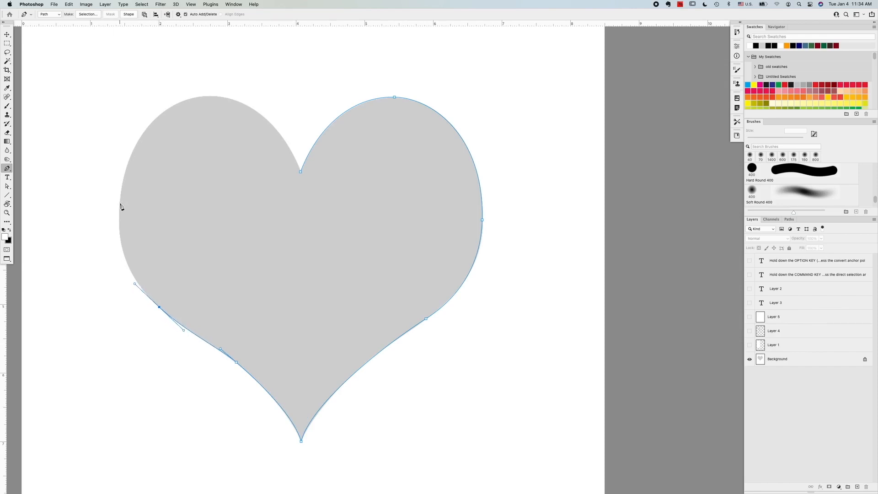
- Drag a smooth anchor on the heart's left side
drag(120, 203, 123, 140)
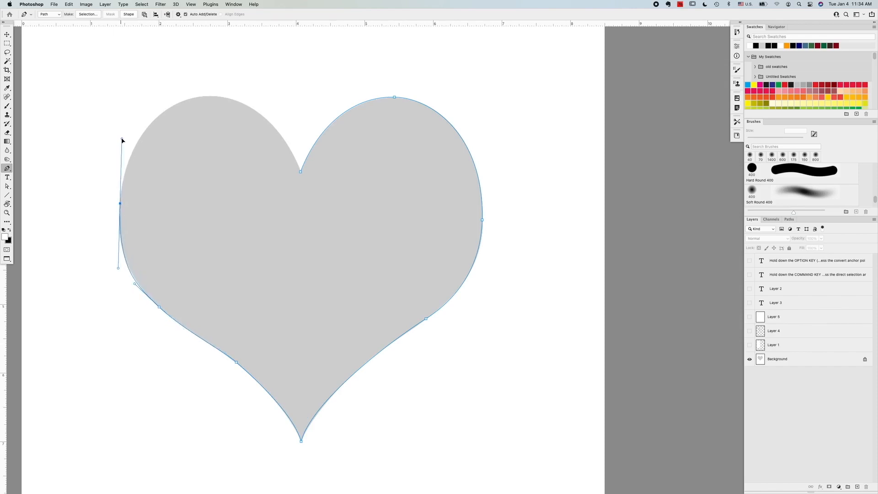
mouse_move(212, 99)
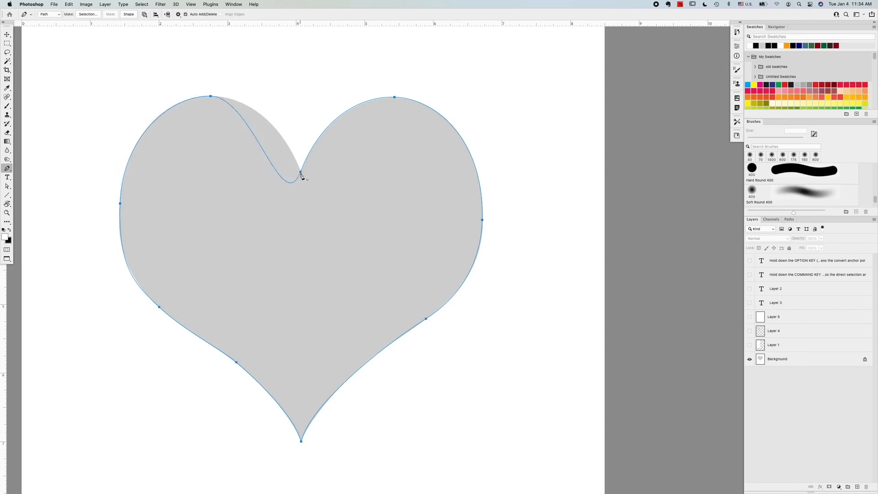
- Break the notch anchor into a sharp corner and fit the curve over the left lobe
drag(307, 178, 318, 124)
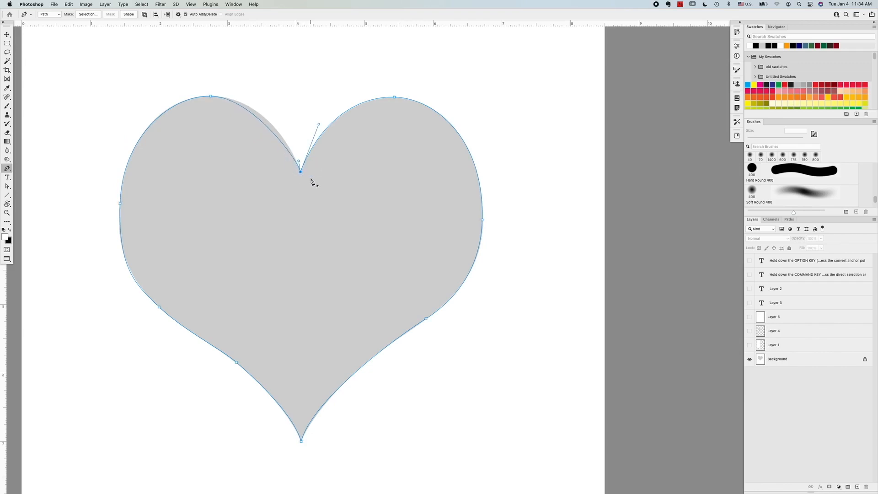
mouse_move(298, 164)
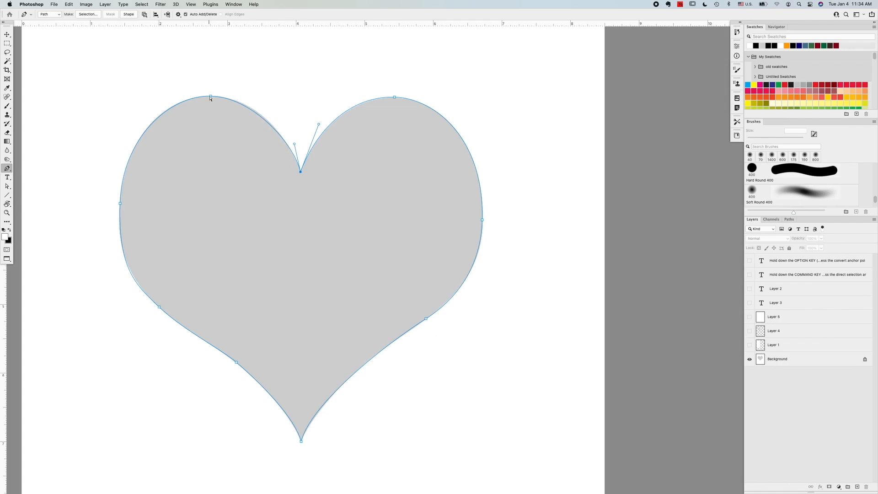
drag(209, 97, 257, 97)
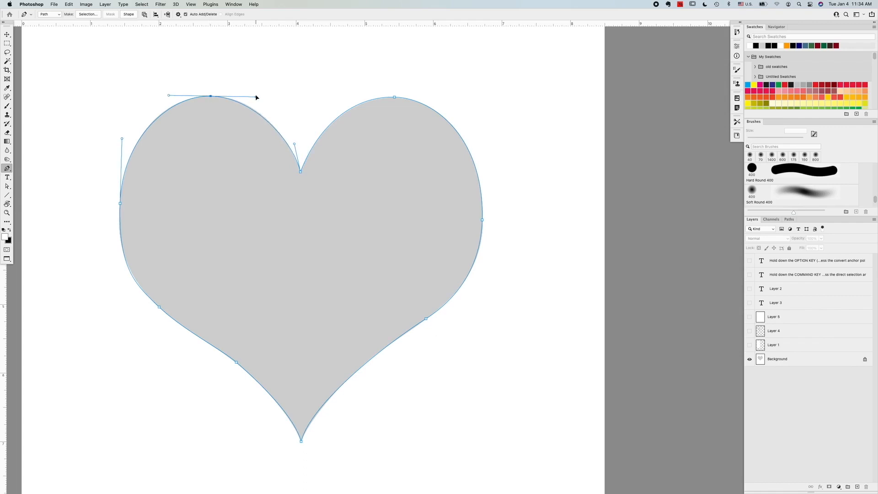
mouse_move(517, 141)
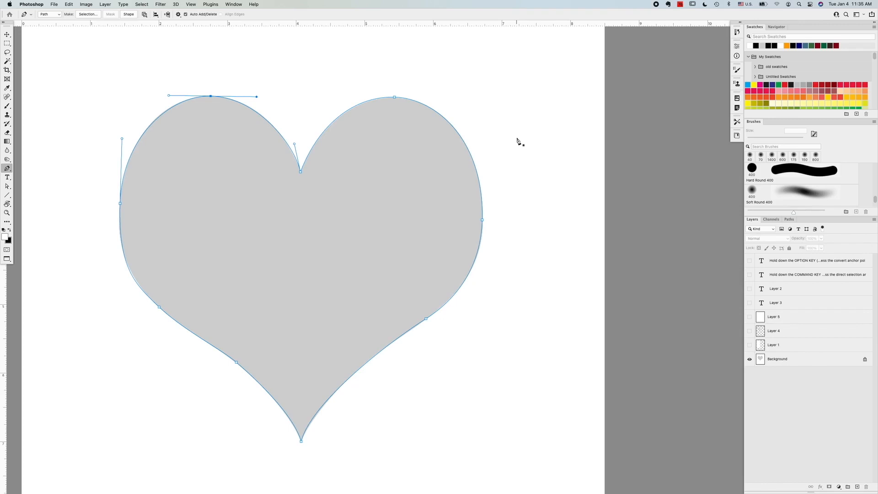
mouse_move(513, 143)
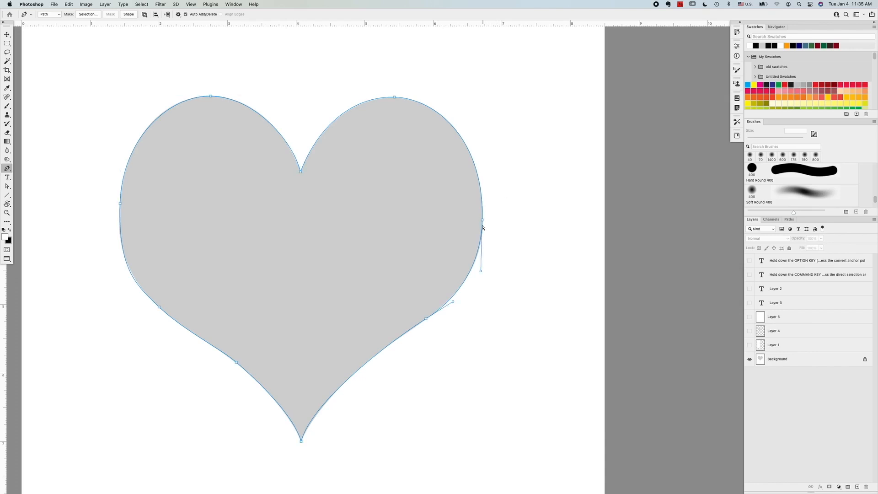
- Drag the right-side anchor's direction handles until the curve matches the heart's edge
drag(483, 227, 503, 222)
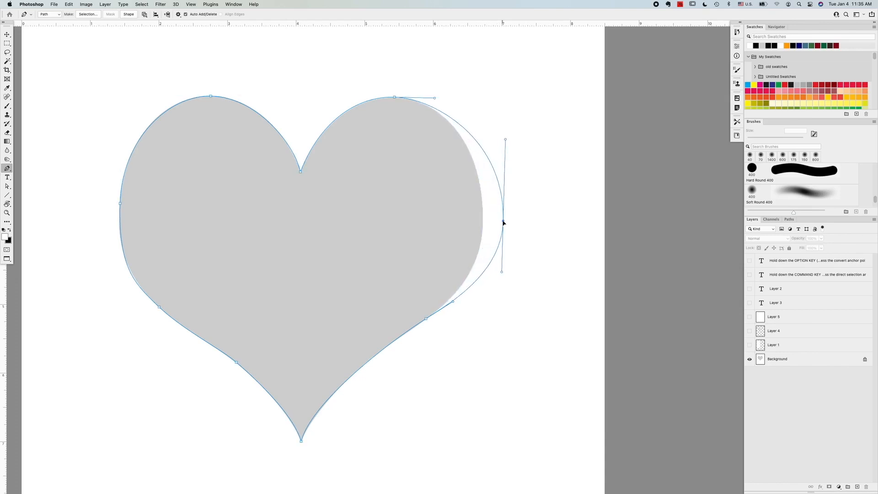
drag(502, 222, 485, 232)
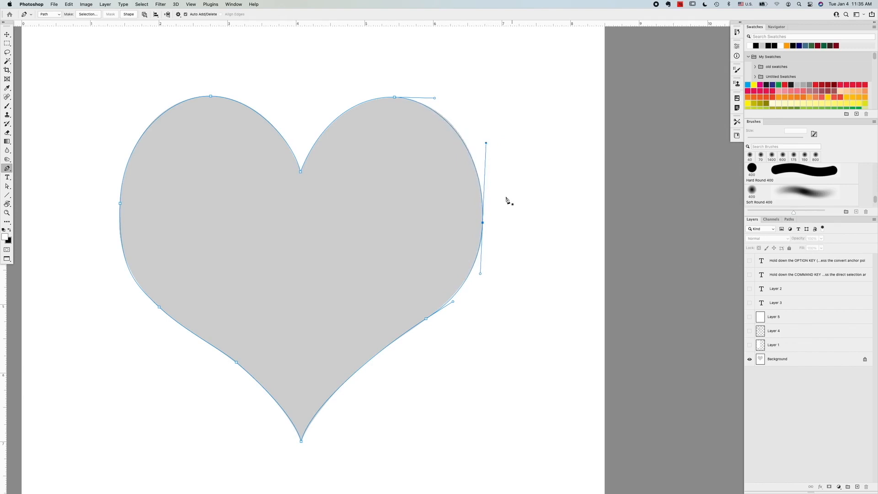
mouse_move(505, 211)
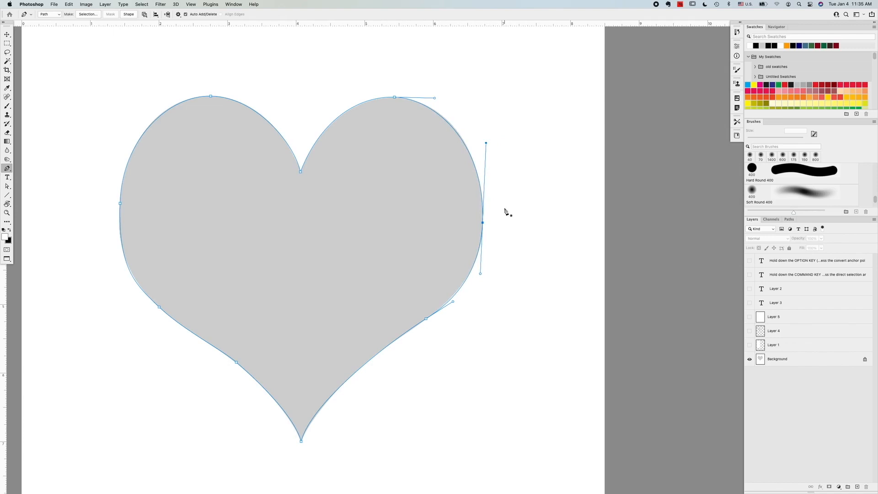
mouse_move(499, 222)
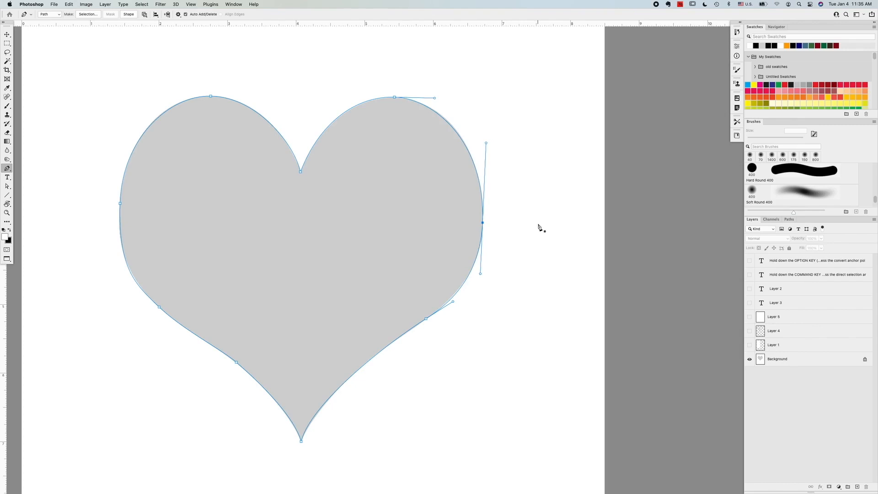
mouse_move(532, 191)
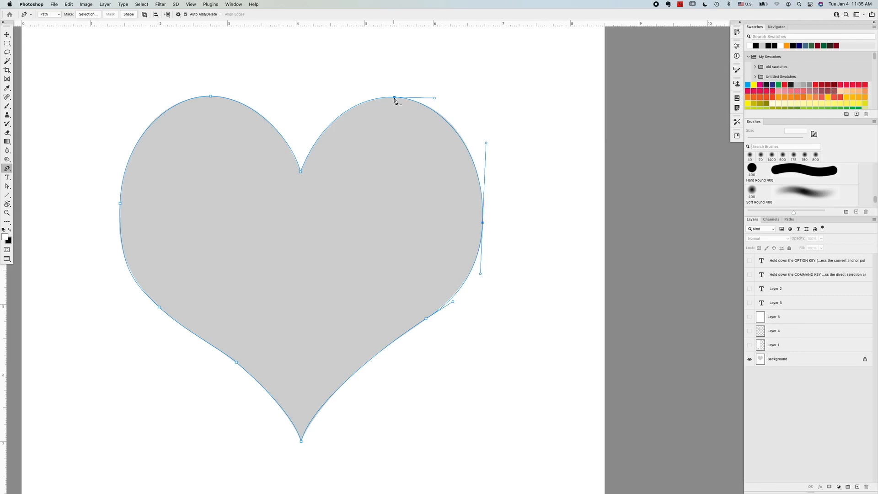
mouse_move(404, 106)
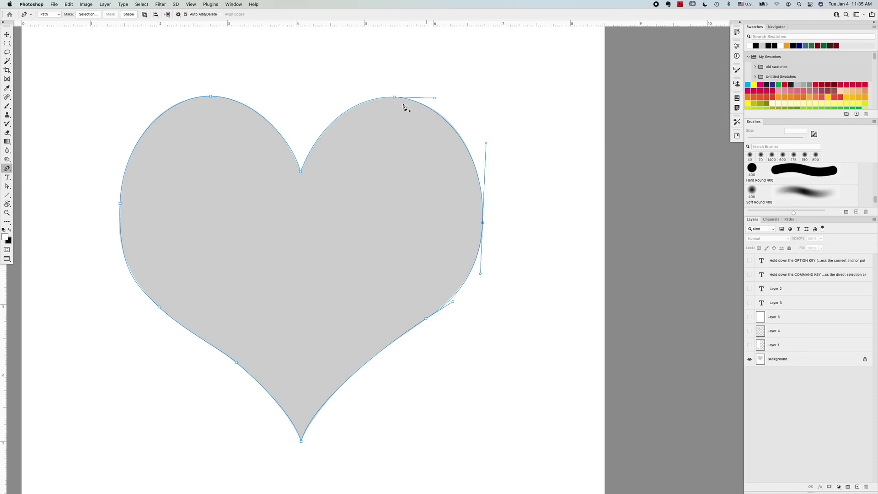
mouse_move(395, 100)
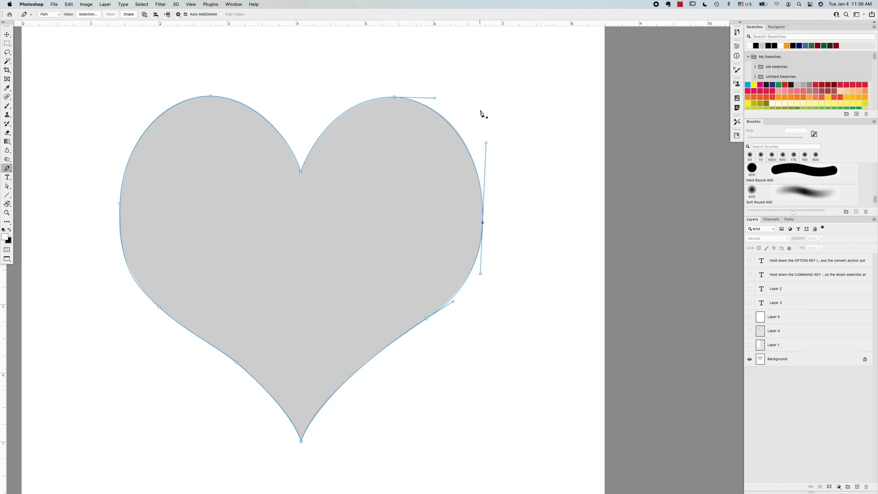
mouse_move(460, 135)
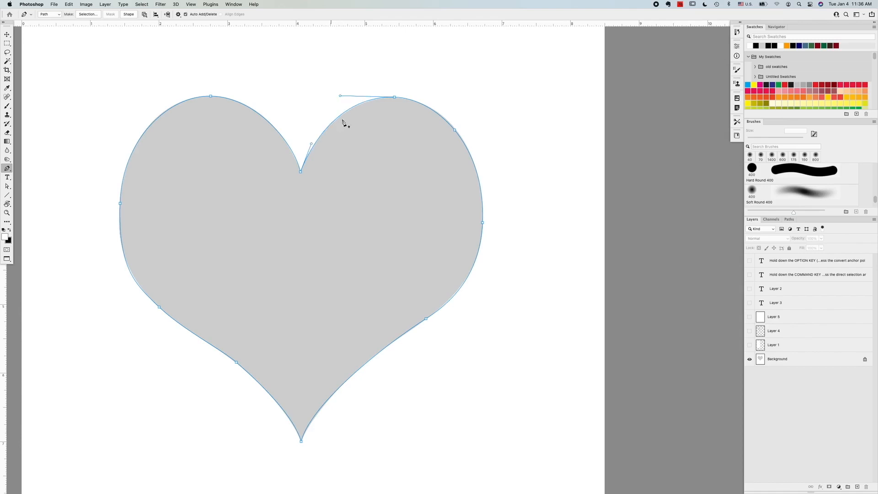
mouse_move(603, 73)
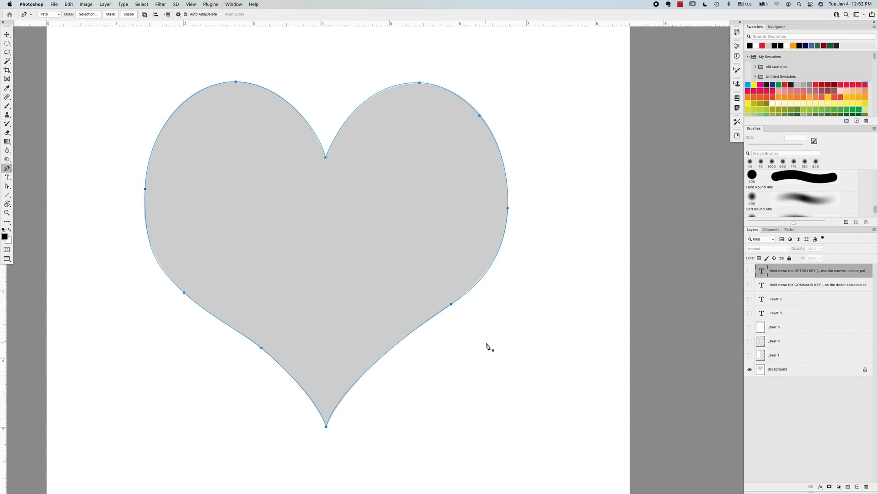
mouse_move(611, 309)
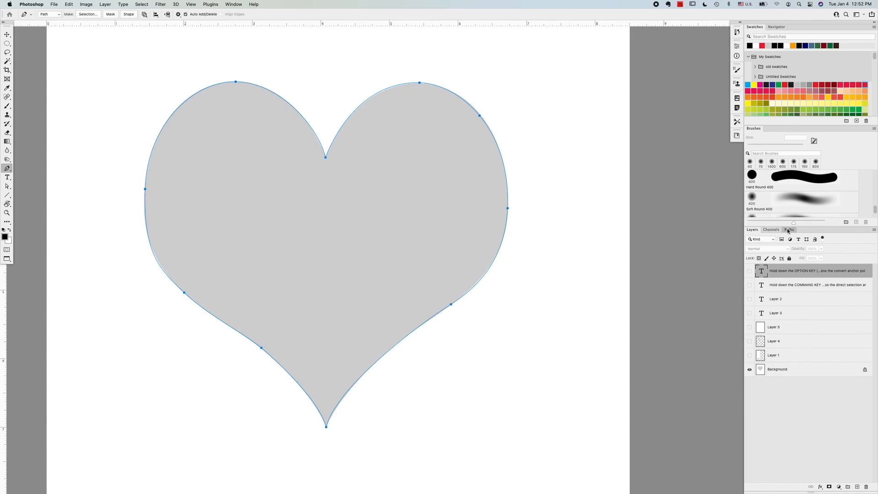
- Open the Paths panel to view the Work Path
click(788, 229)
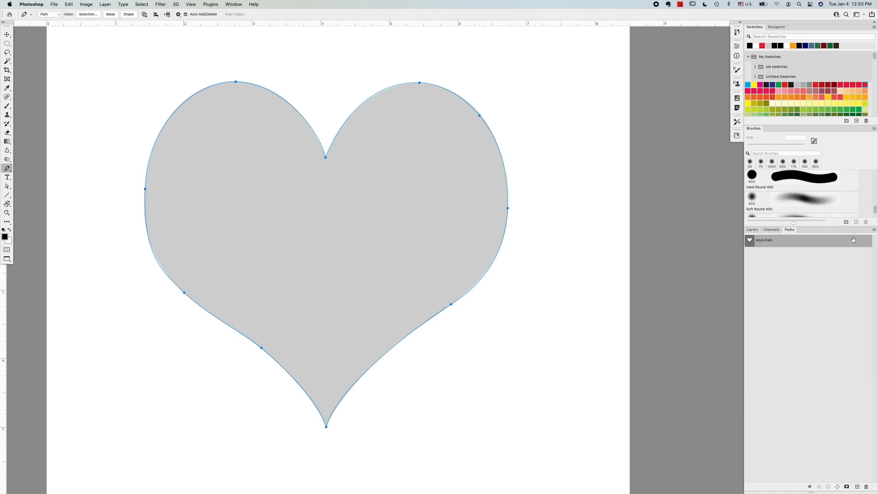
- Save the Work Path from the Paths panel menu as 'heart'
click(873, 229)
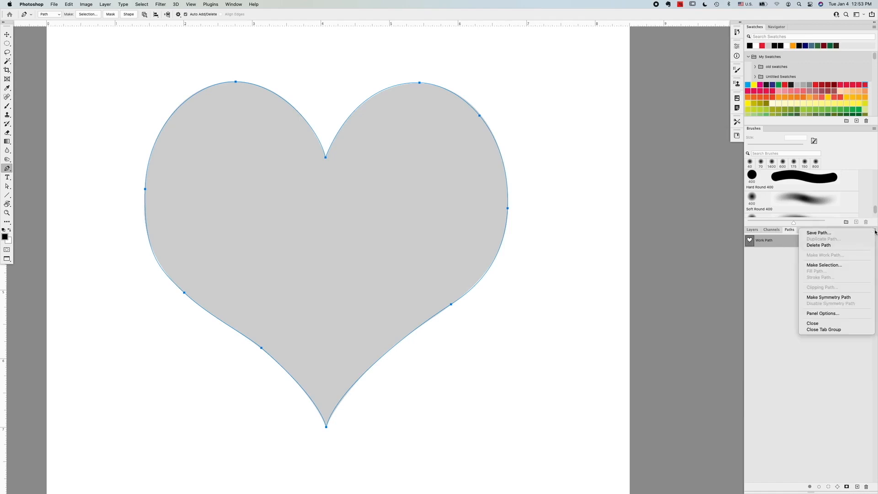
click(819, 233)
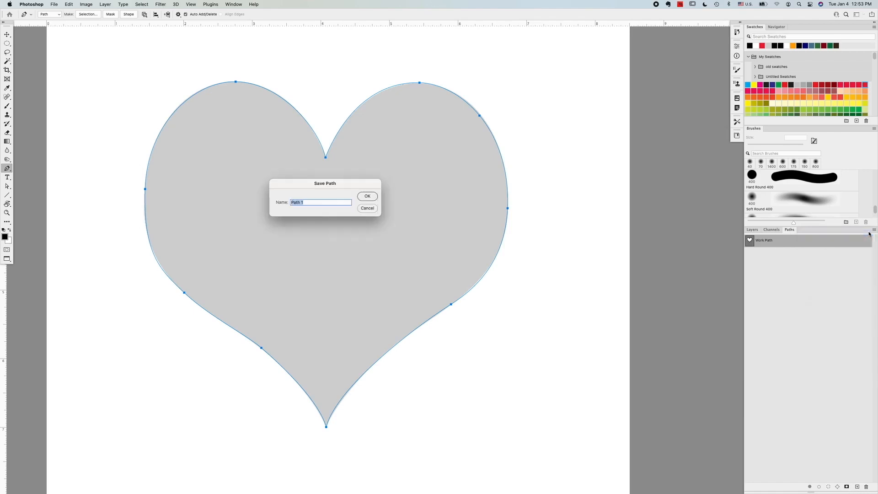
text(heart)
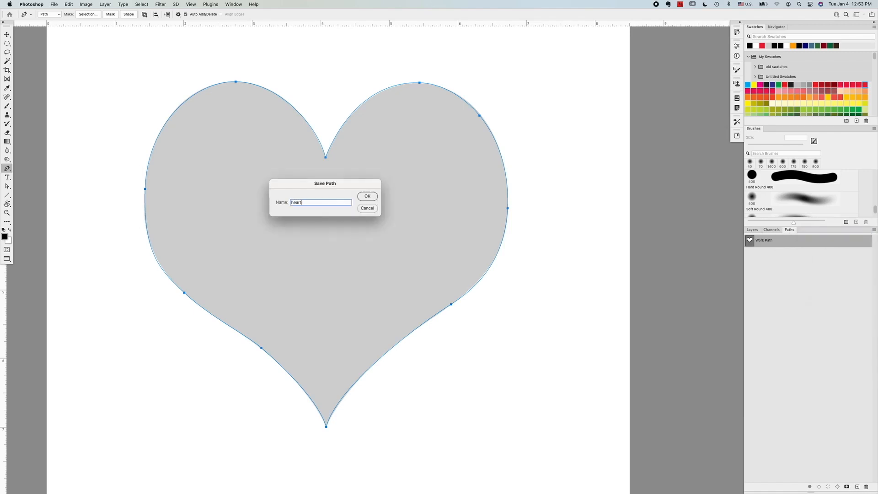
click(368, 196)
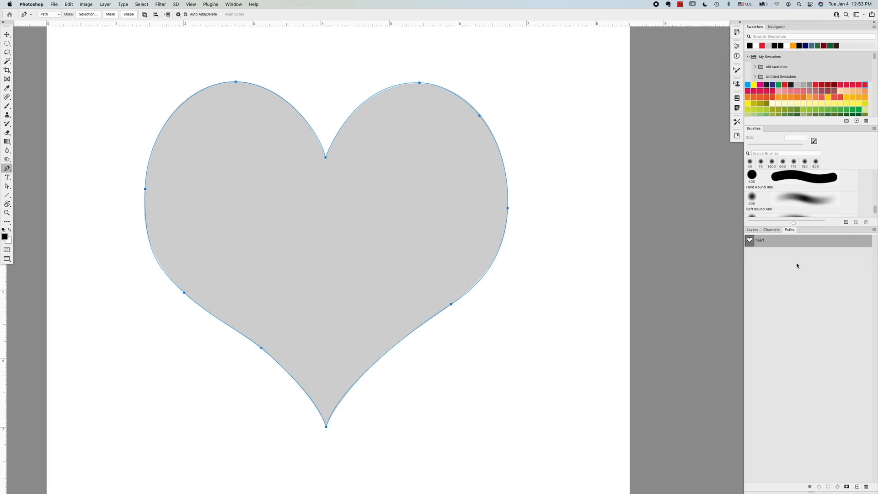
mouse_move(836, 376)
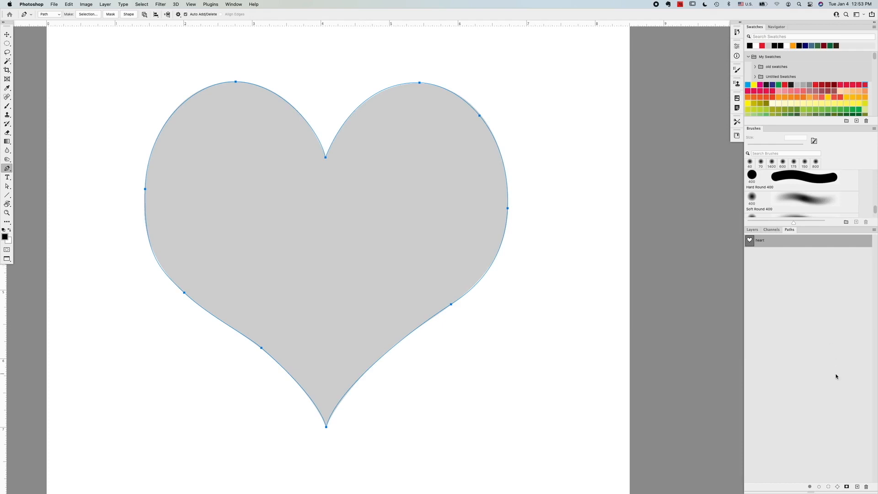